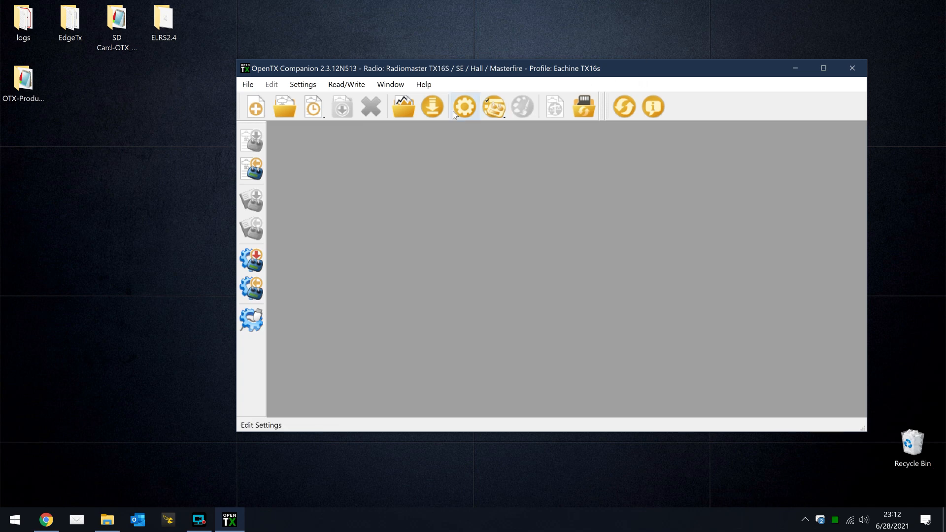
Step: Bring up the Radiomaster TX16S radio profile and review its noheli build option
click(464, 106)
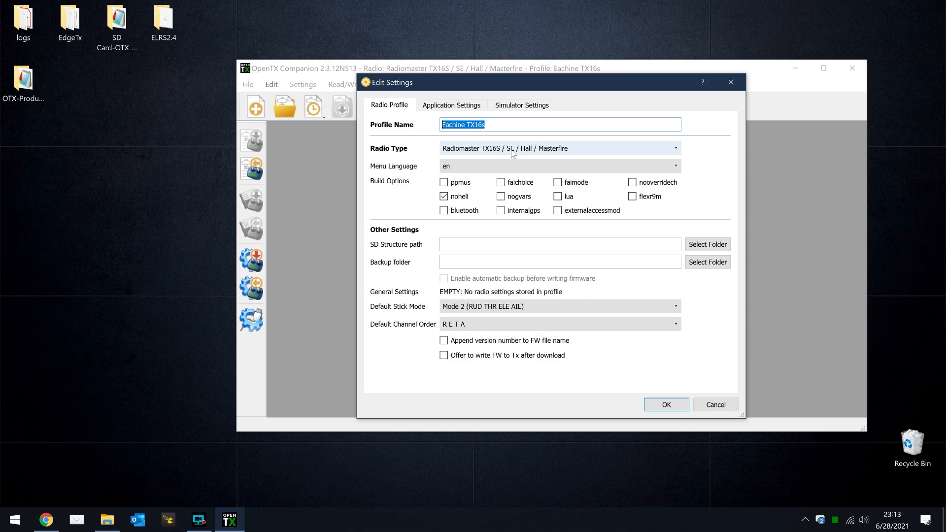
click(444, 196)
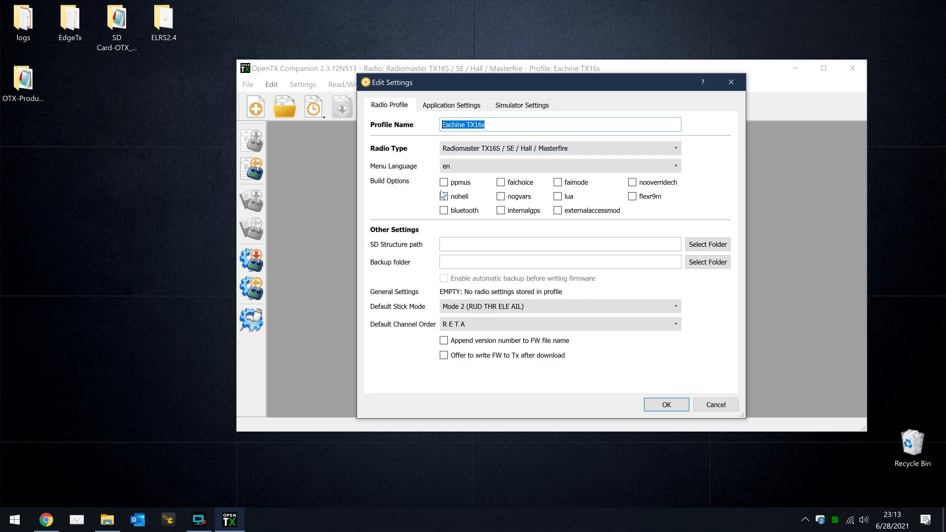
click(443, 196)
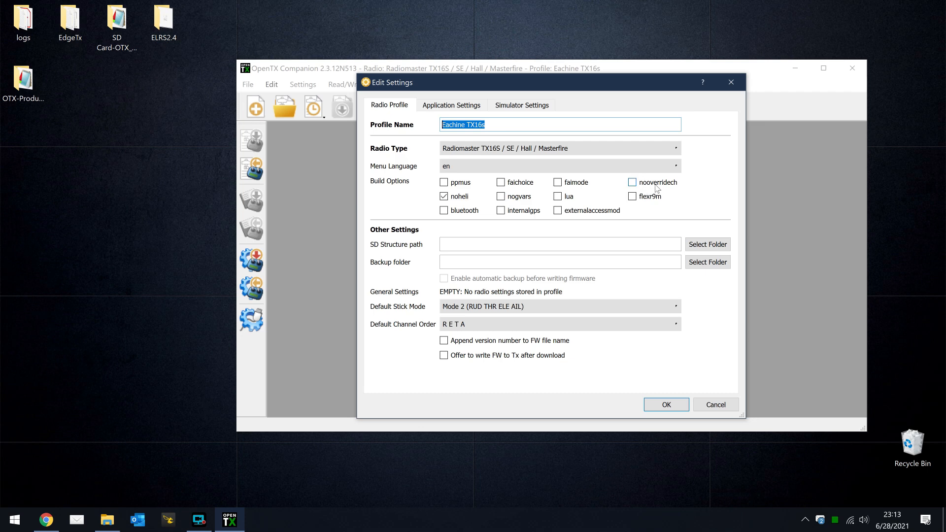
mouse_move(639, 192)
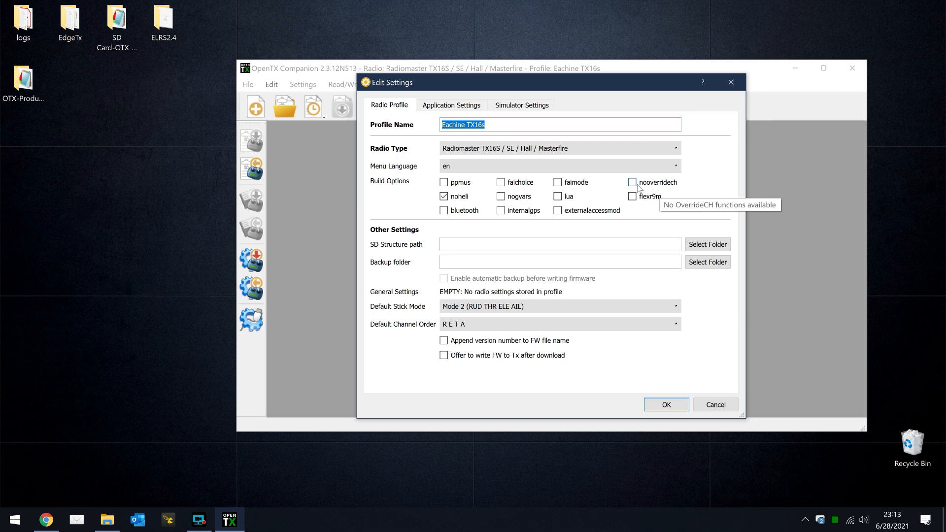
mouse_move(636, 195)
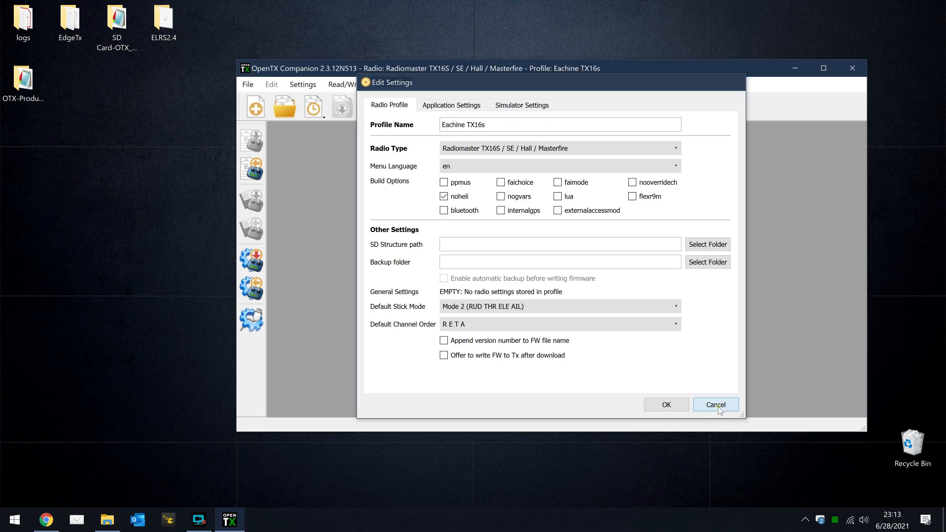
Step: Cancel the profile settings and confirm the update check finds nothing newer than 2.3.13
click(715, 404)
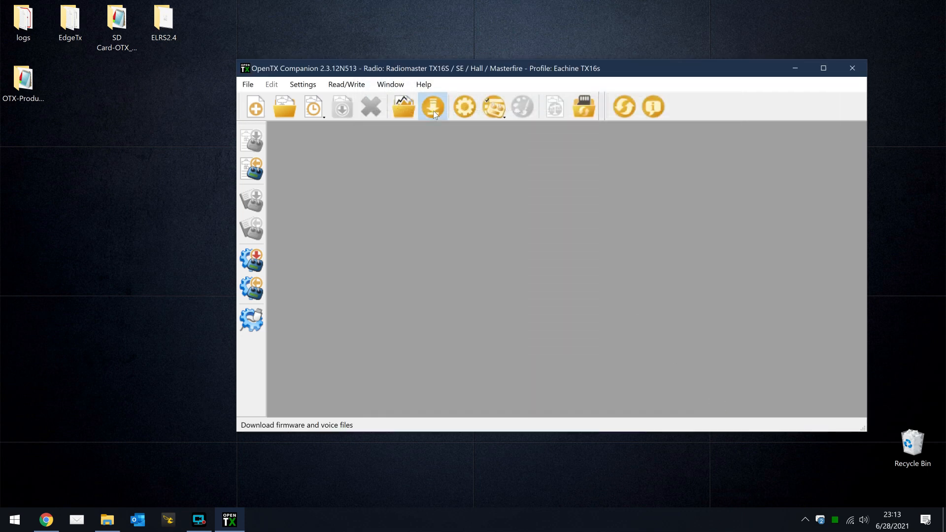
click(430, 107)
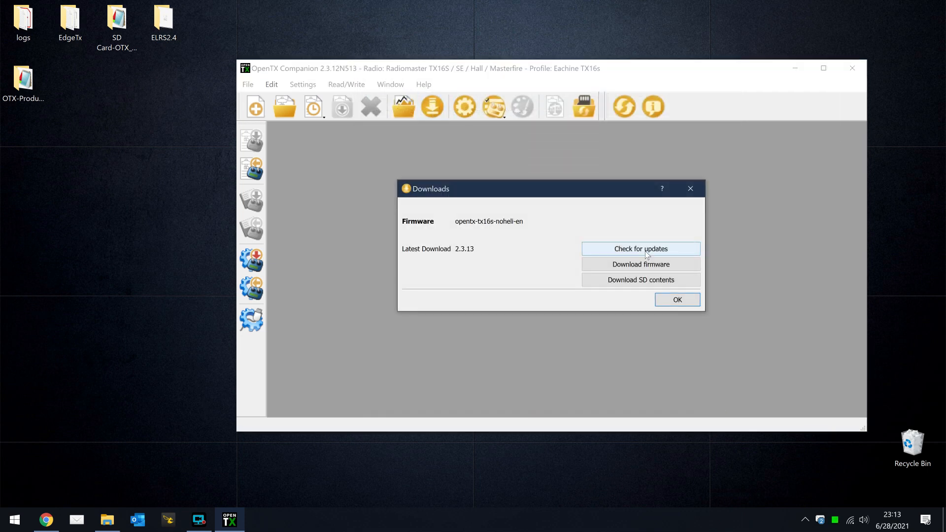
click(641, 248)
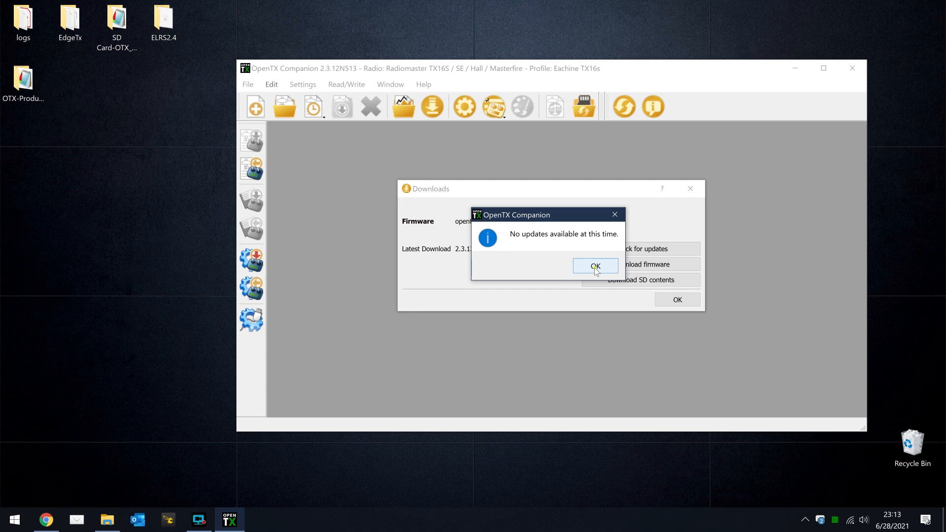
click(595, 266)
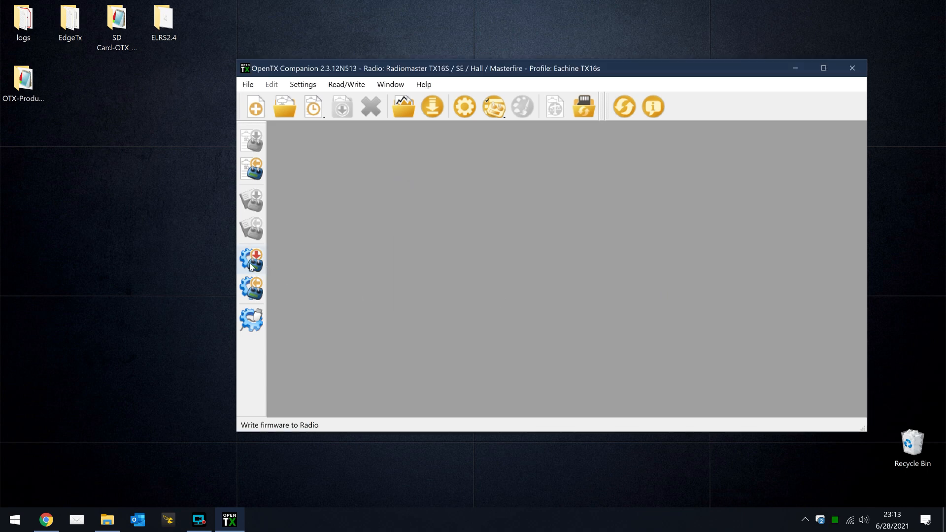
Step: Load opentx-tx16s-noheli-en.bin (2.3.13-otx) into the Write firmware to Radio window
click(251, 260)
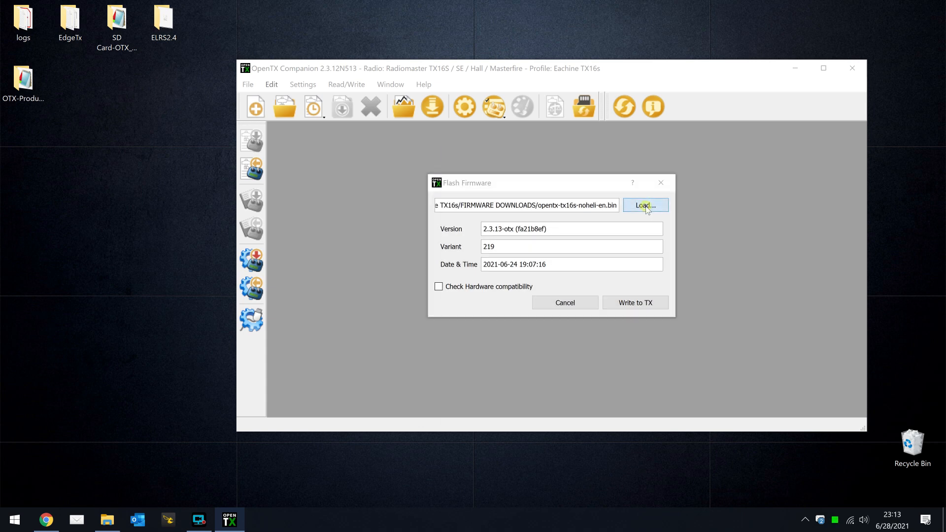
click(645, 205)
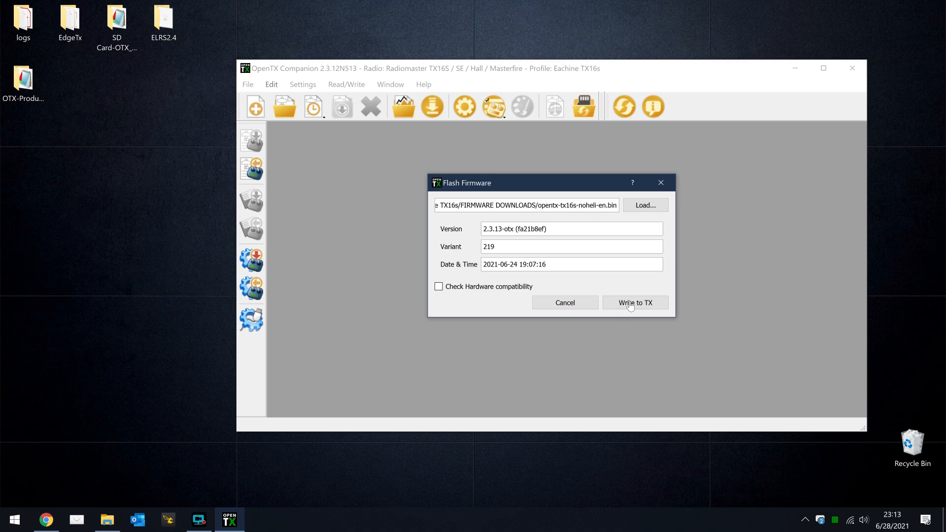
Step: Write the 2.3.13 firmware to the TX16S until flashing reaches 100%, then close the report
click(635, 303)
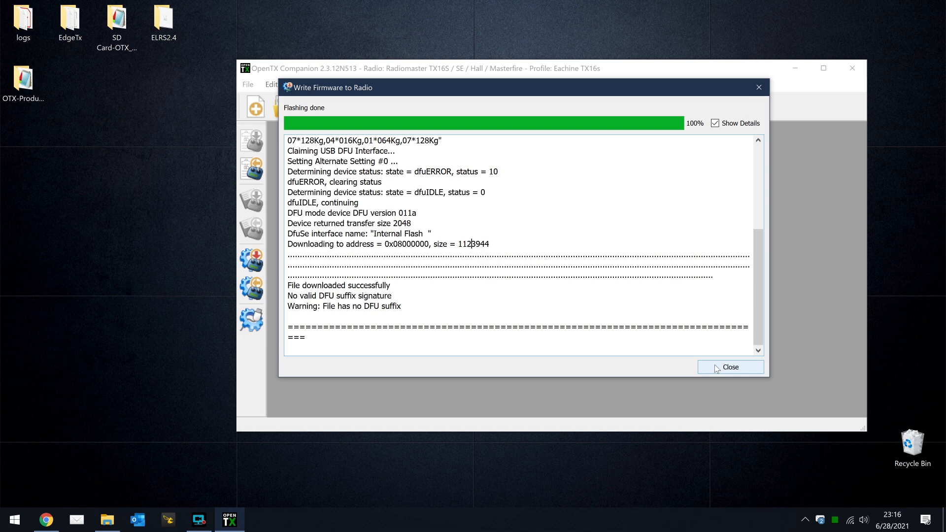
click(732, 366)
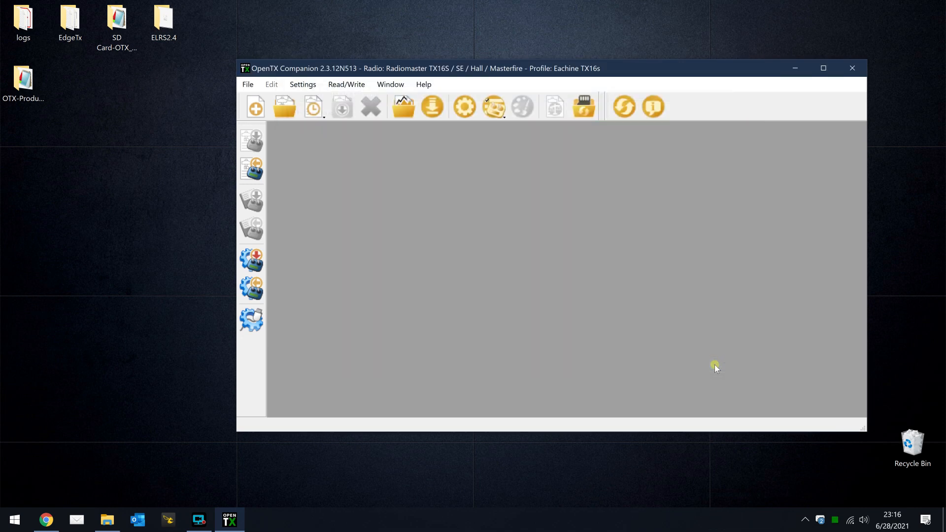